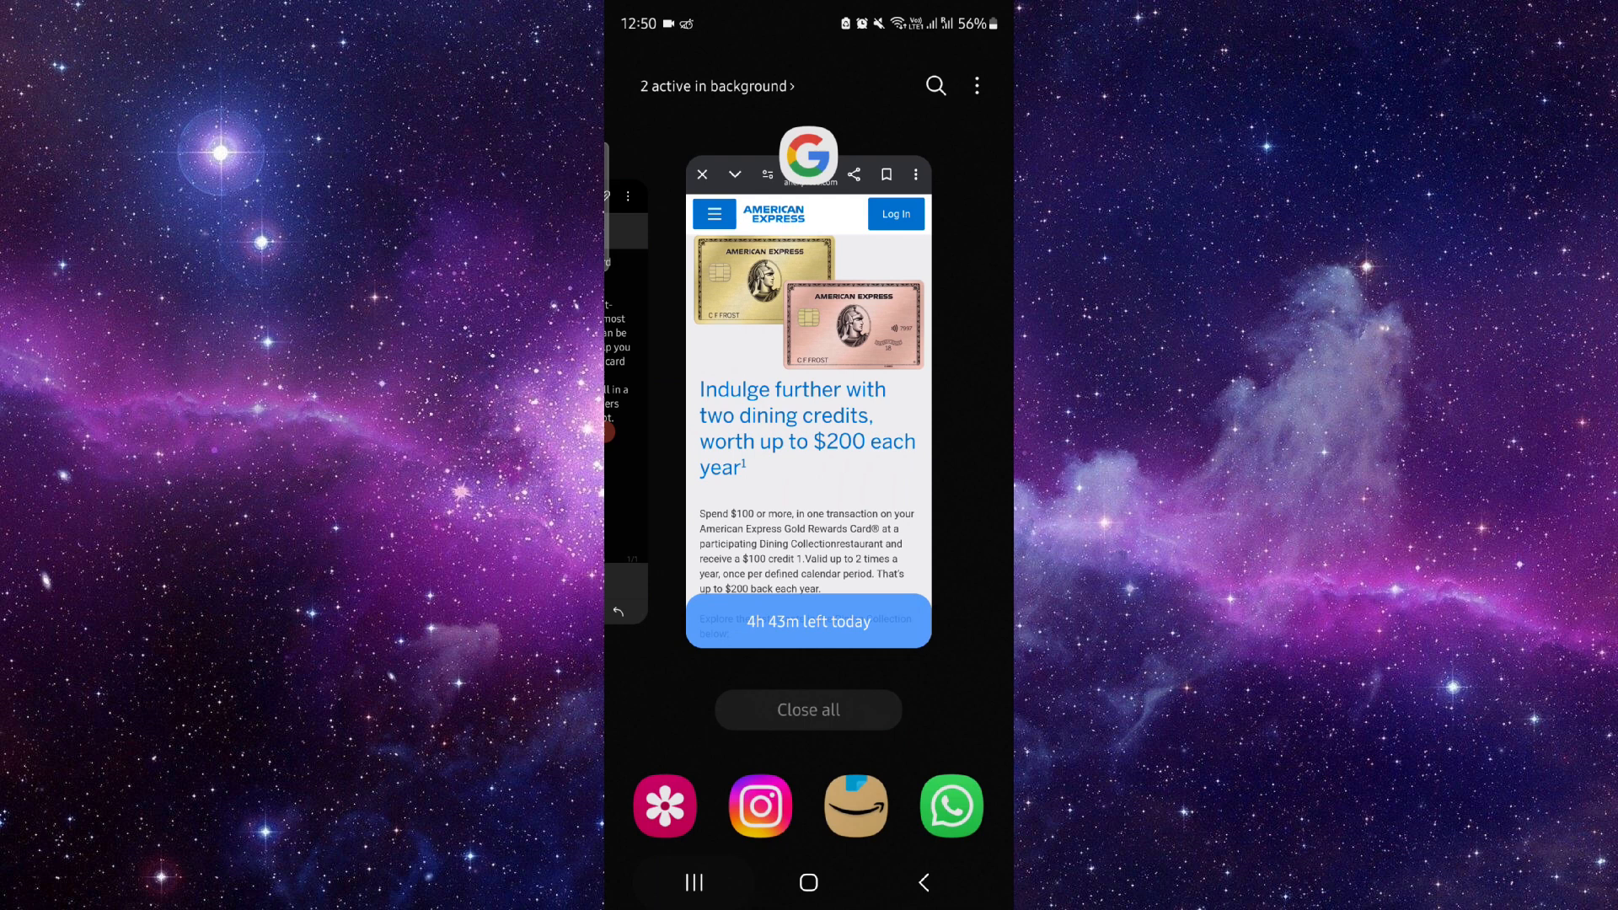
# Reopen the Chrome card with the American Express Gold dining credits page from recent apps
pyautogui.click(807, 413)
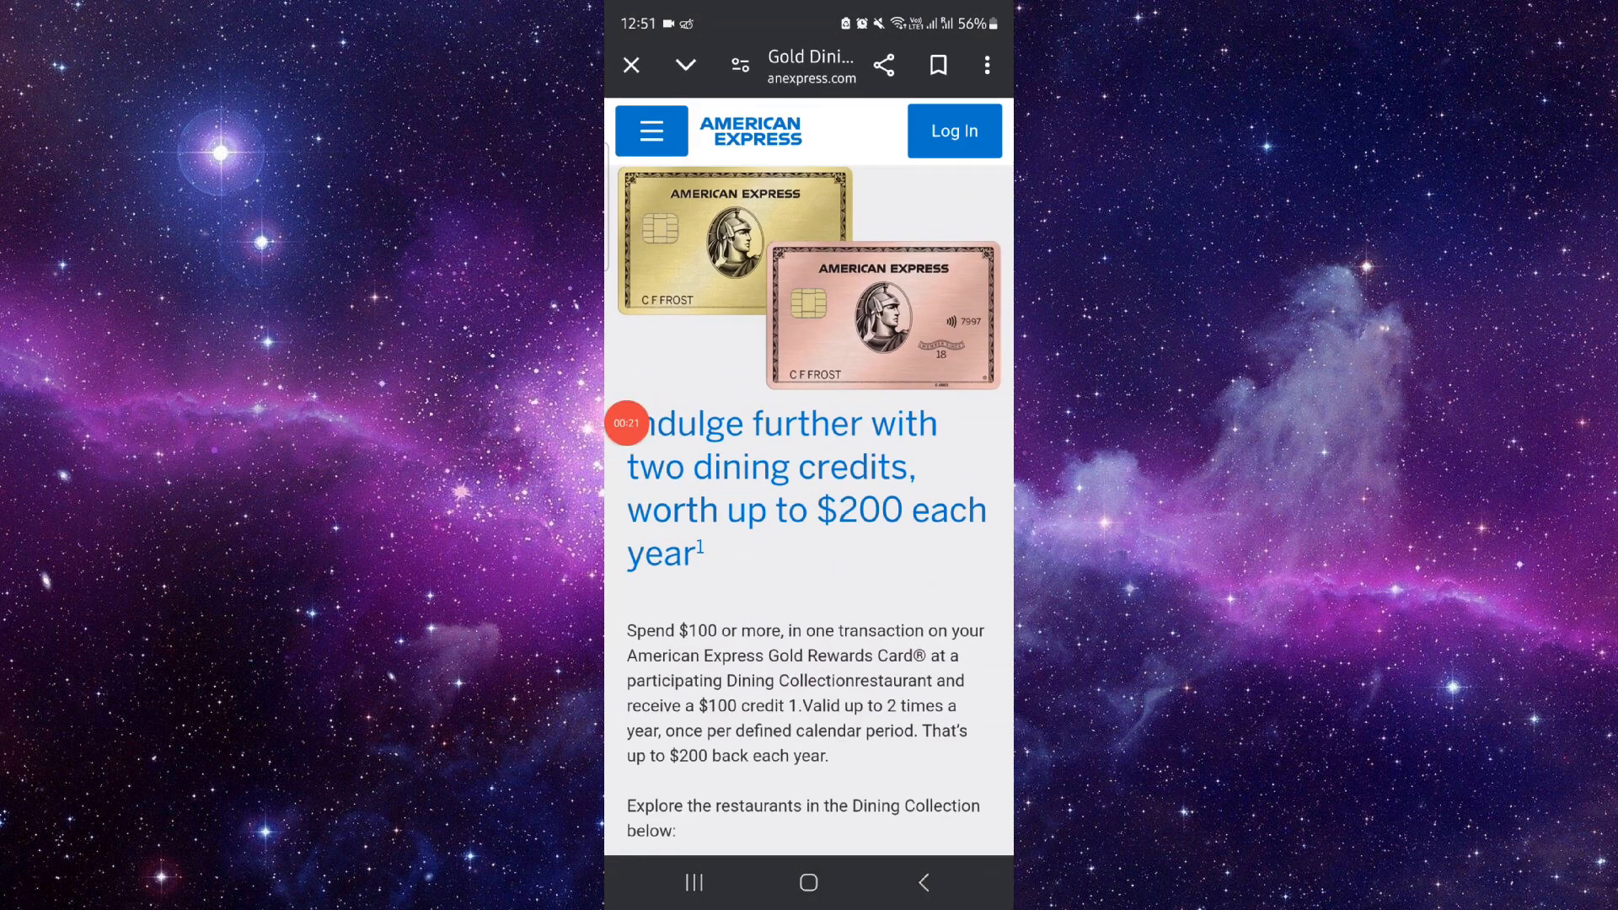
# Expand the Wellington region in the North Island Dining Collection to reveal its restaurant tiles
pyautogui.scroll(-3)
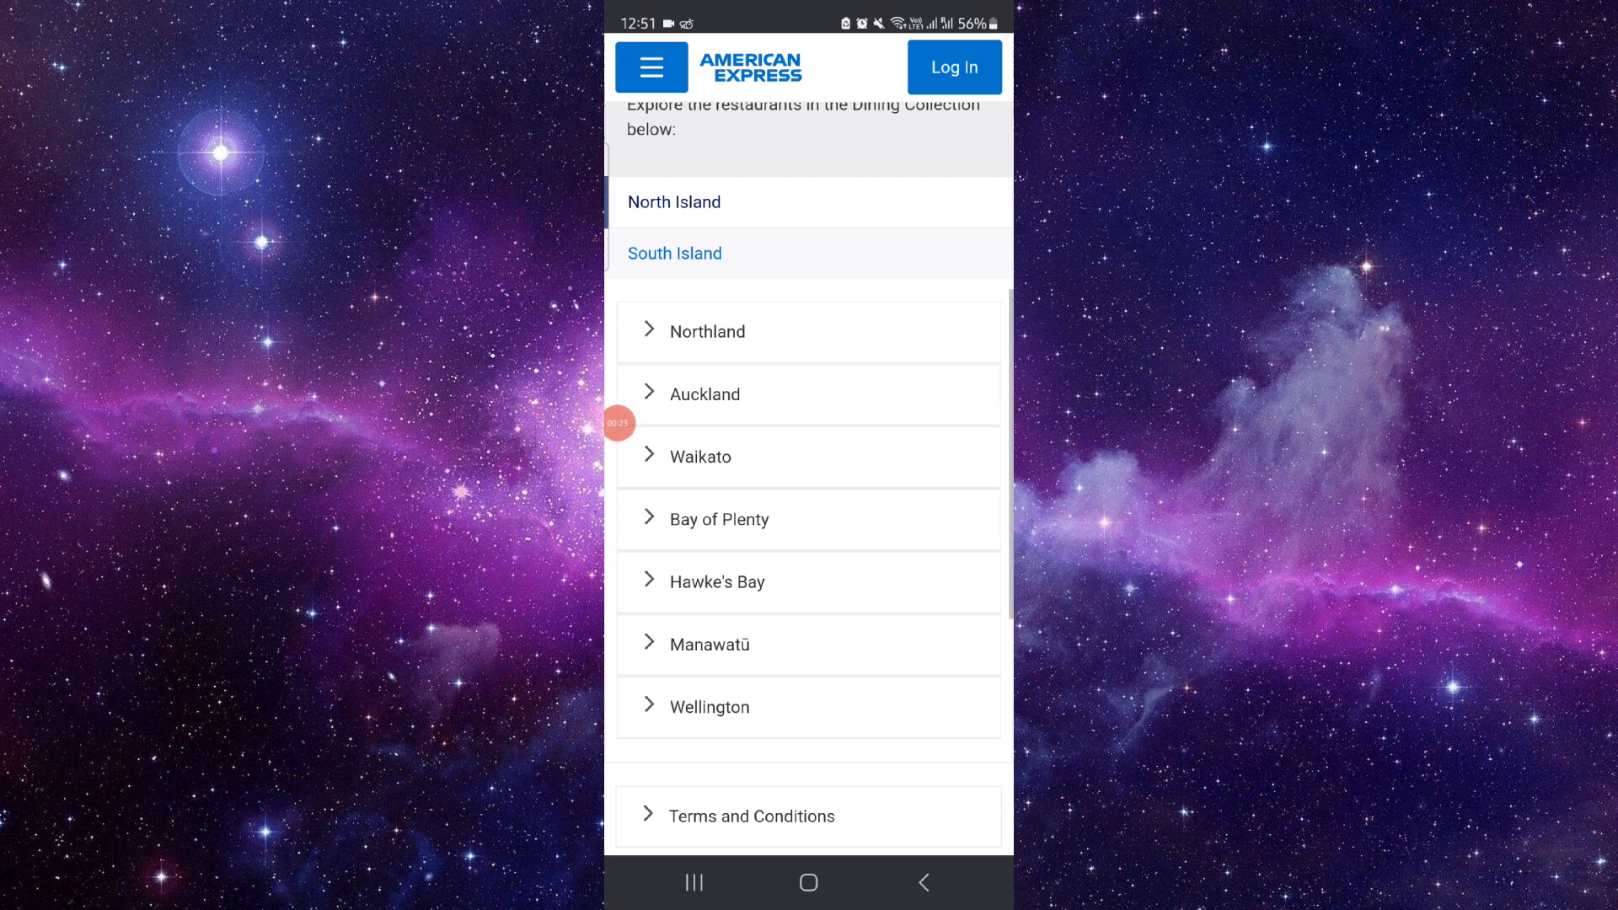
pyautogui.scroll(3)
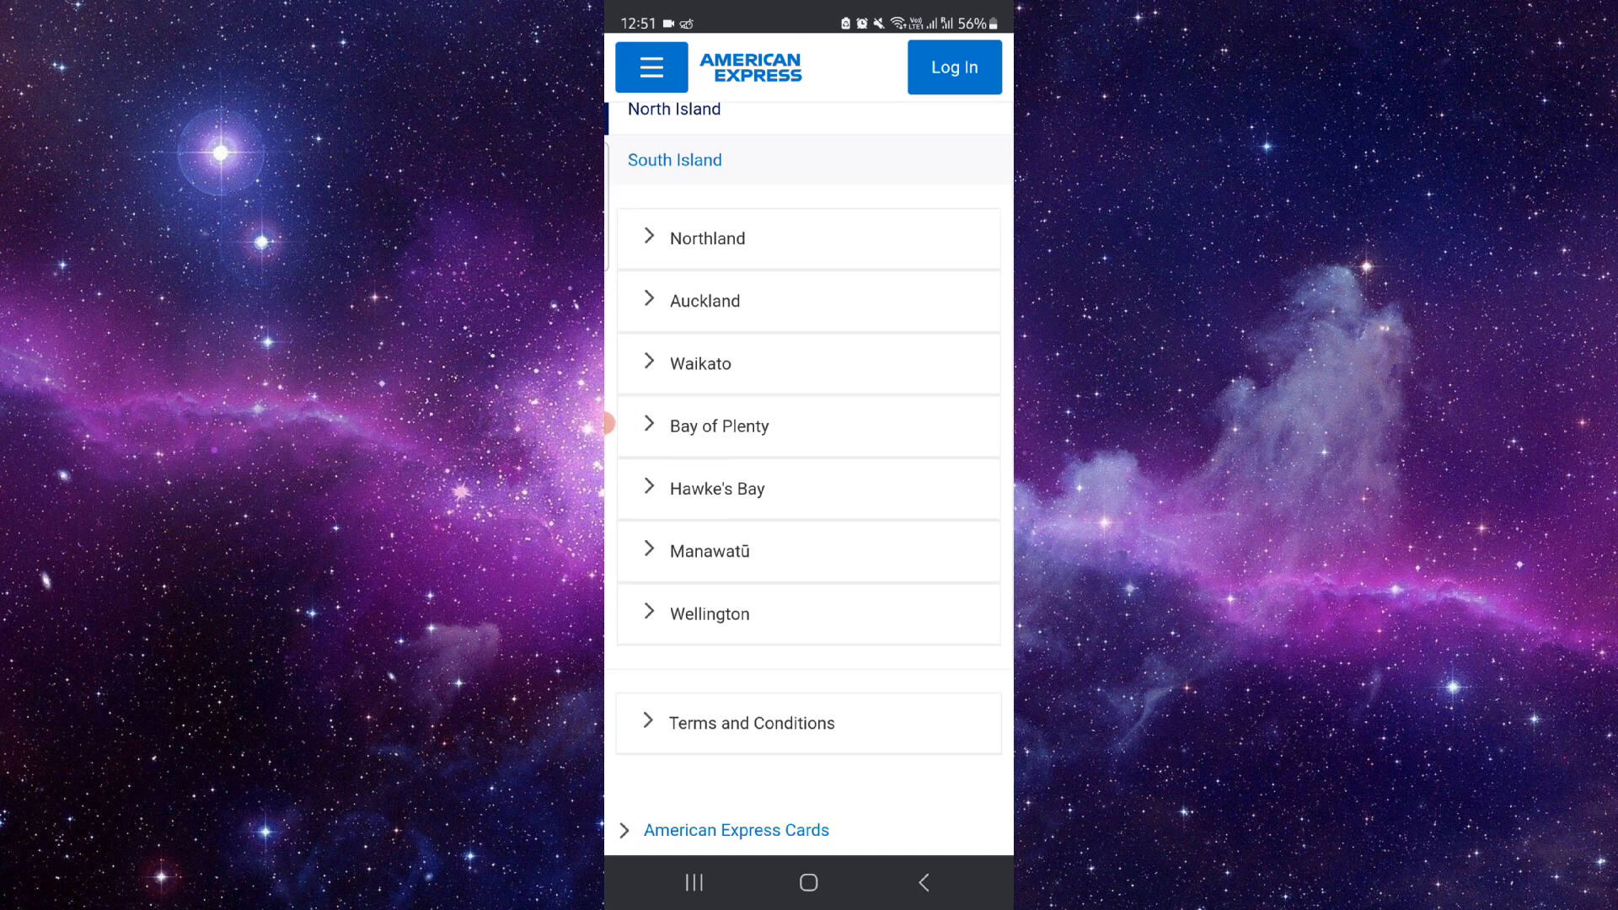
pyautogui.click(710, 614)
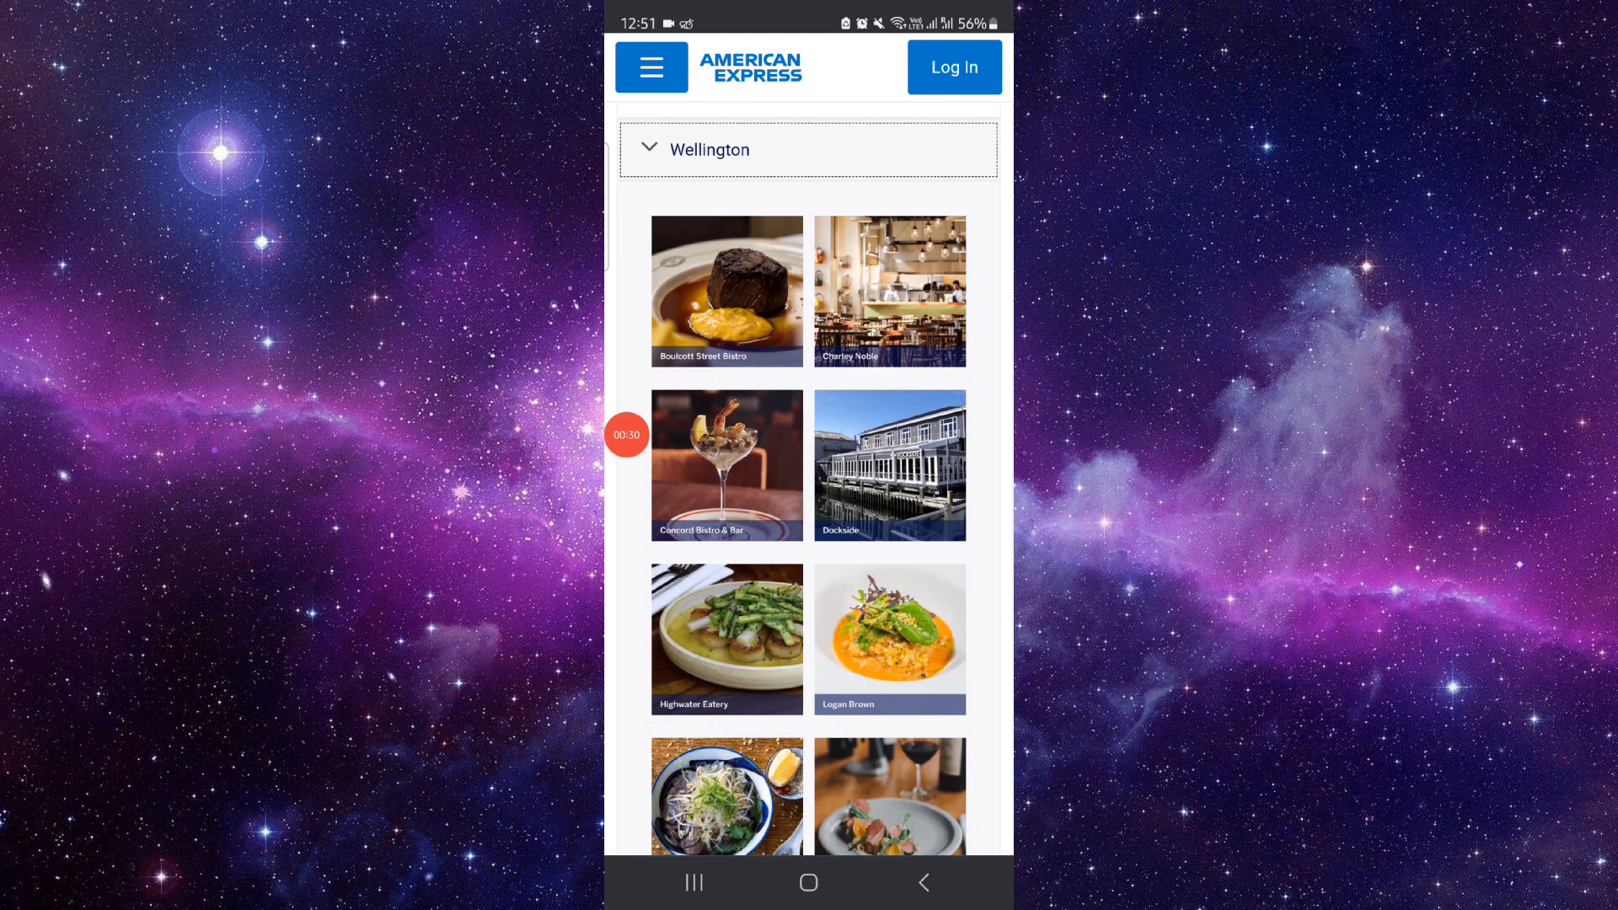
pyautogui.click(725, 466)
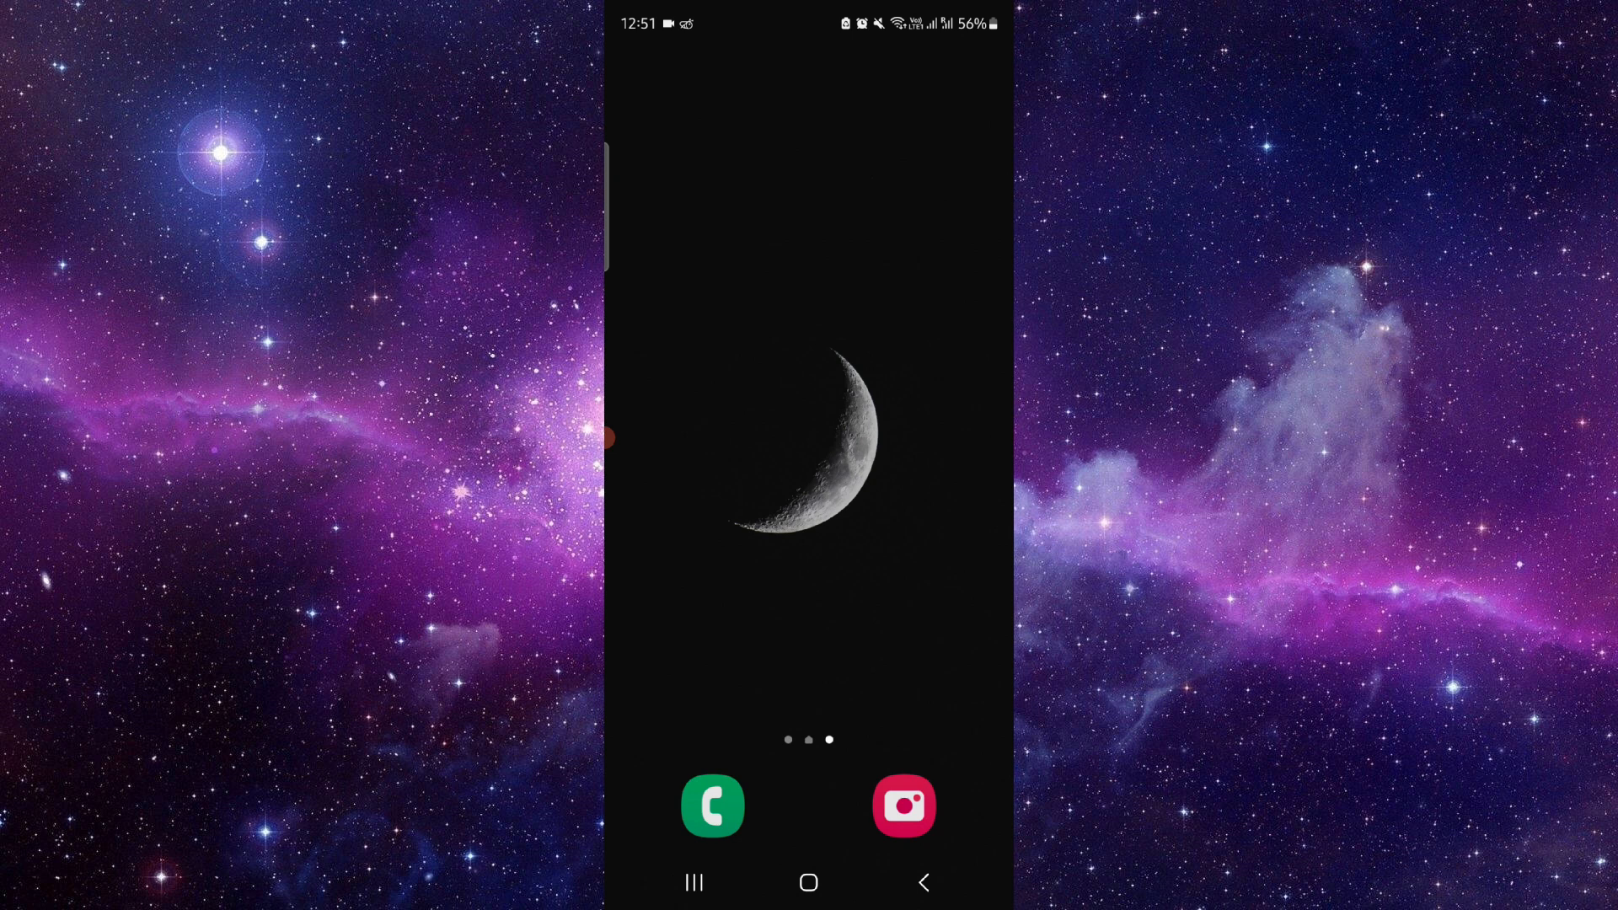
# Swipe the home screen to the page holding the Chrome and Alibaba.com icons
pyautogui.hscroll(-3)
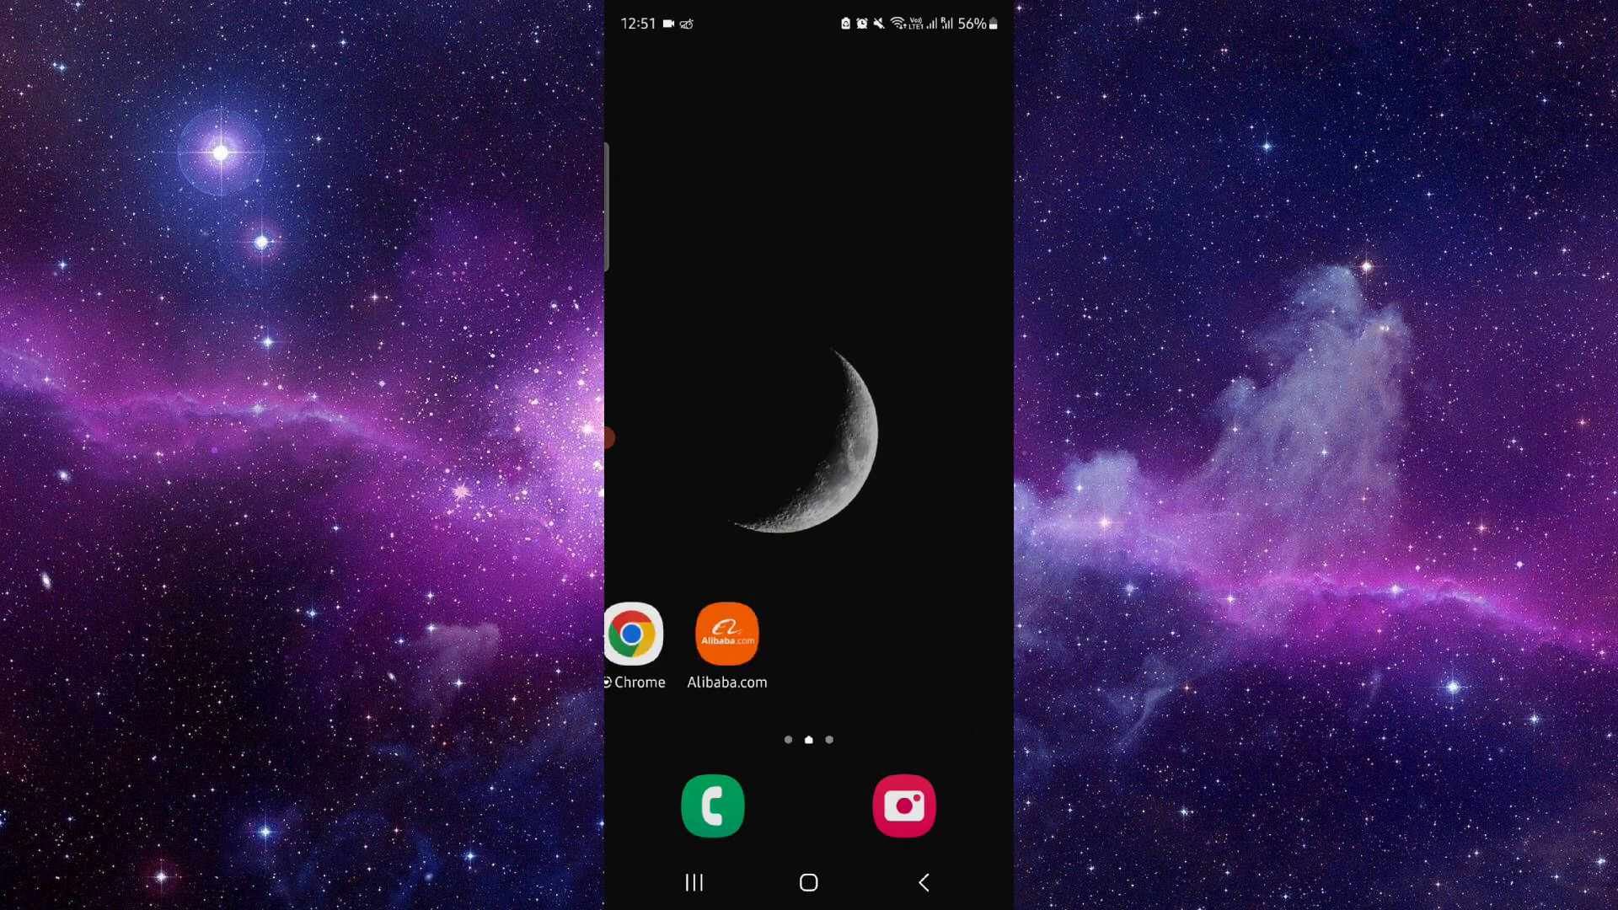